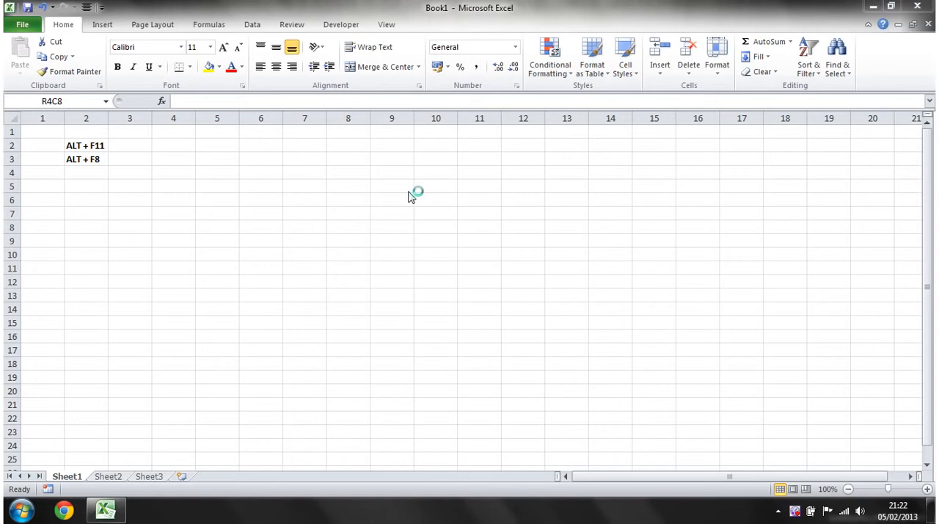
{"action": "mouse_move", "coordinate": [411, 197]}
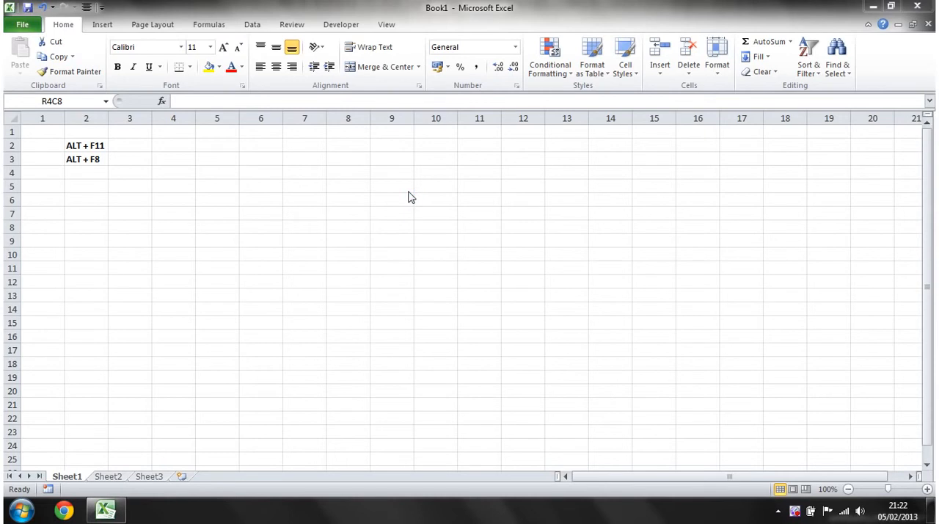
- From the cell noting ALT + F11, bring up the VBA editor for Book1 with Alt+F11
{"action": "left_click", "coordinate": [260, 172]}
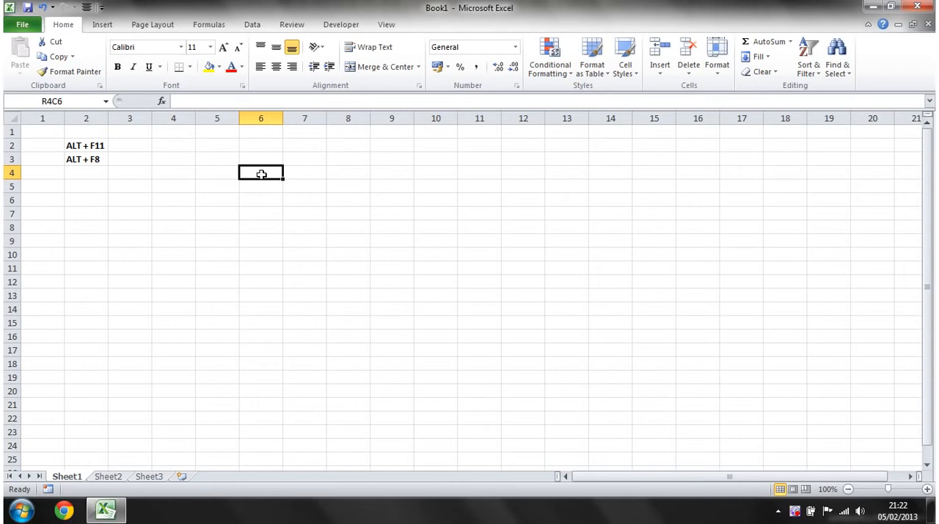
{"action": "left_click", "coordinate": [216, 159]}
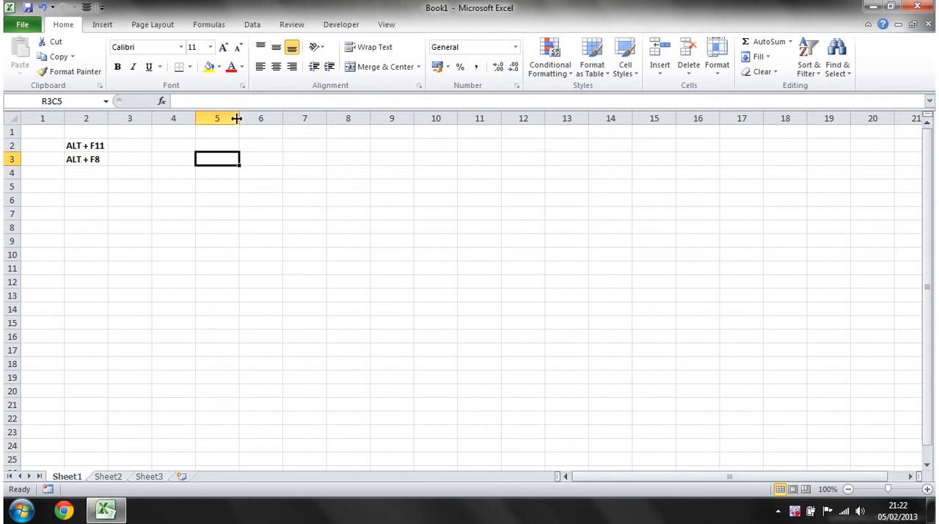
{"action": "mouse_move", "coordinate": [240, 138]}
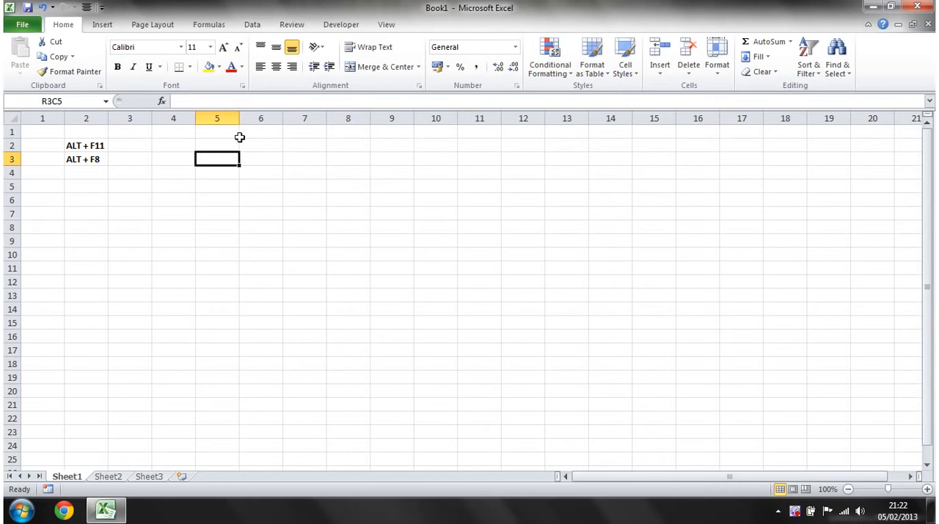
{"action": "mouse_move", "coordinate": [175, 159]}
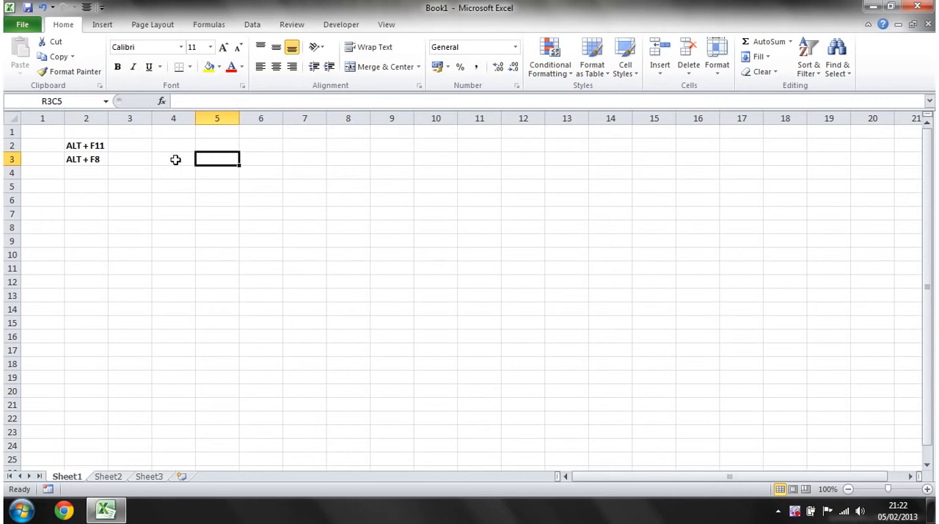
{"action": "mouse_move", "coordinate": [217, 160]}
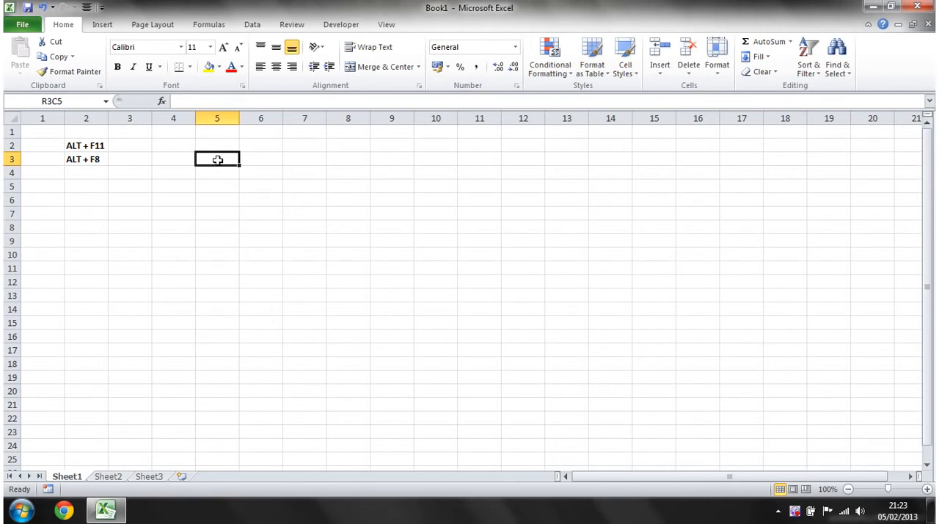
{"action": "left_click", "coordinate": [172, 159]}
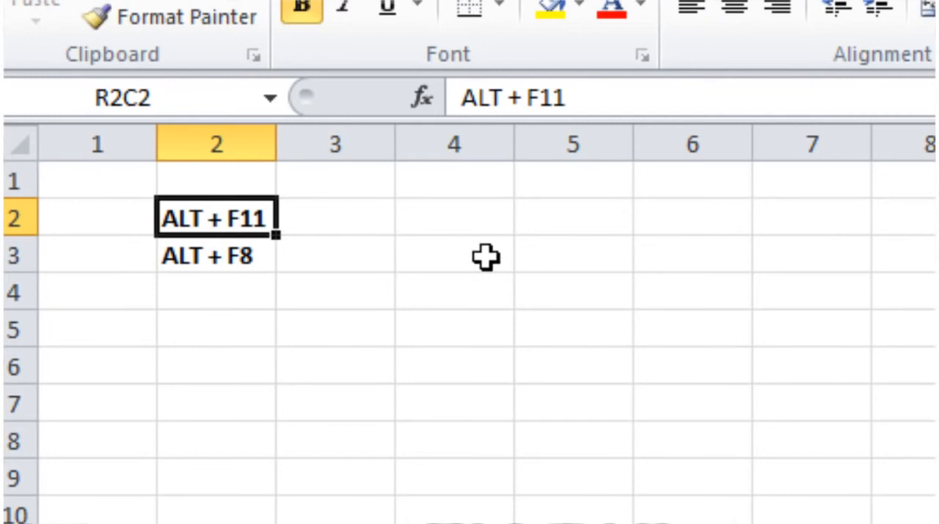
{"action": "key", "text": "Alt+F11"}
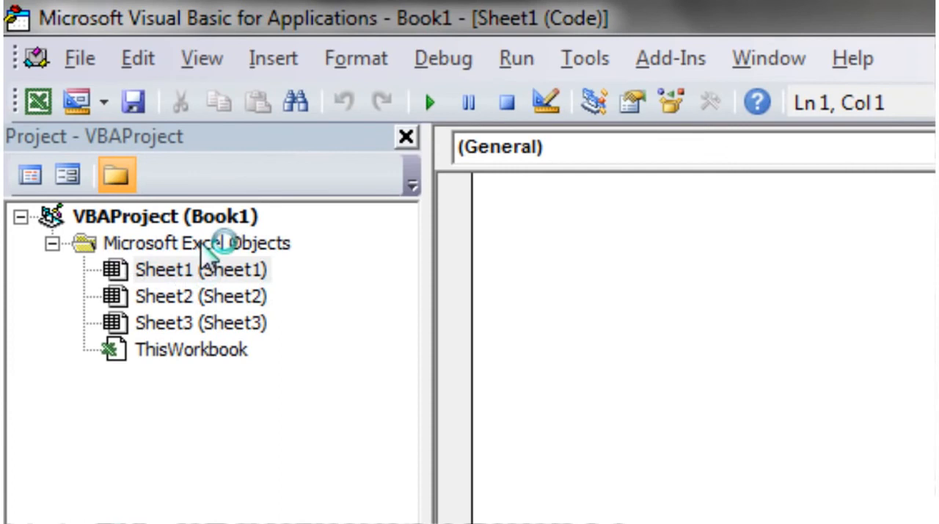
- Insert a new Module1 into VBAProject (Book1) and select it
{"action": "right_click", "coordinate": [162, 215]}
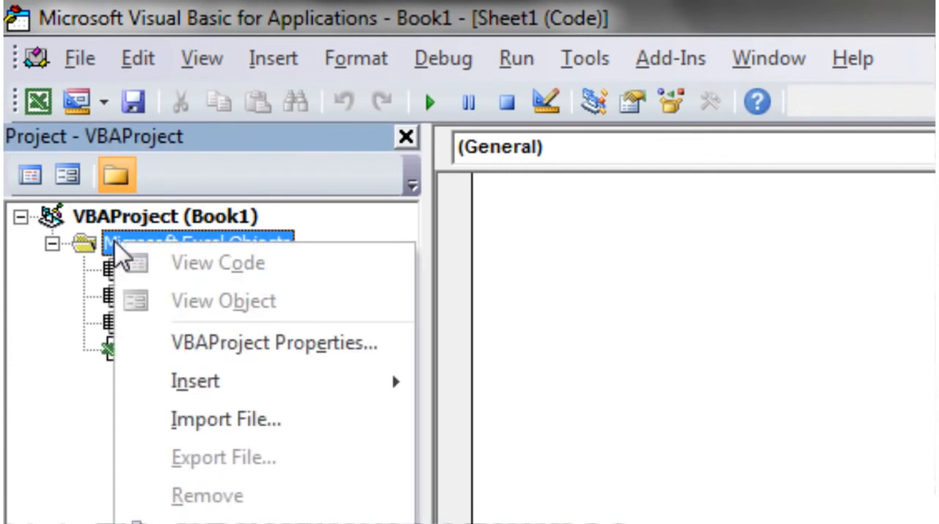
{"action": "mouse_move", "coordinate": [143, 231]}
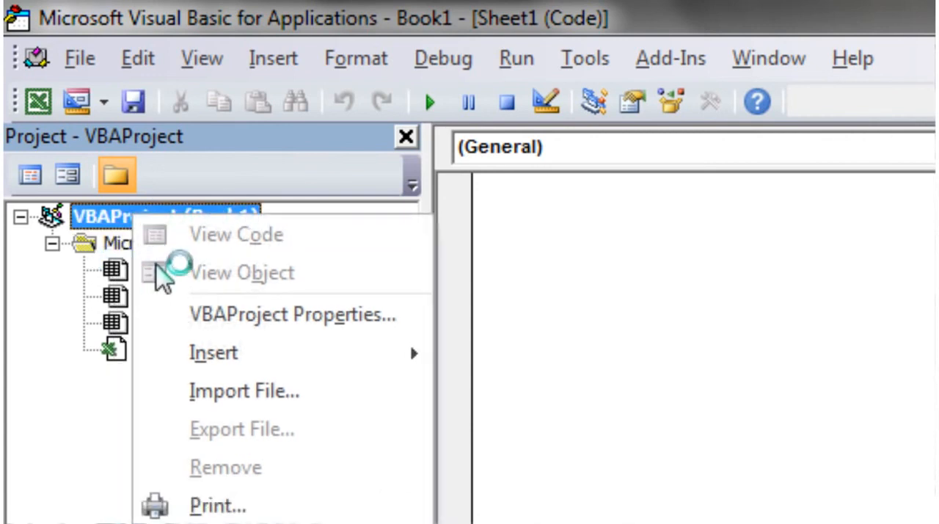
{"action": "mouse_move", "coordinate": [214, 353]}
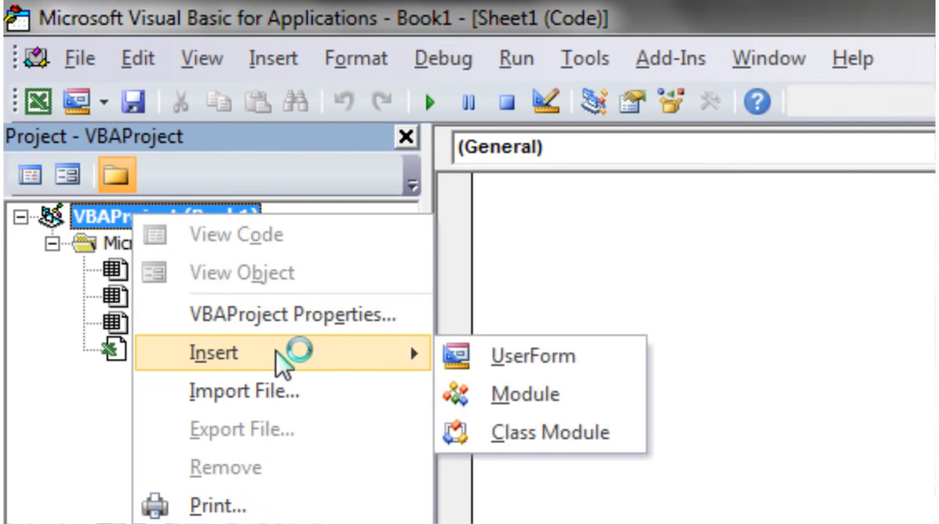
{"action": "left_click", "coordinate": [525, 394]}
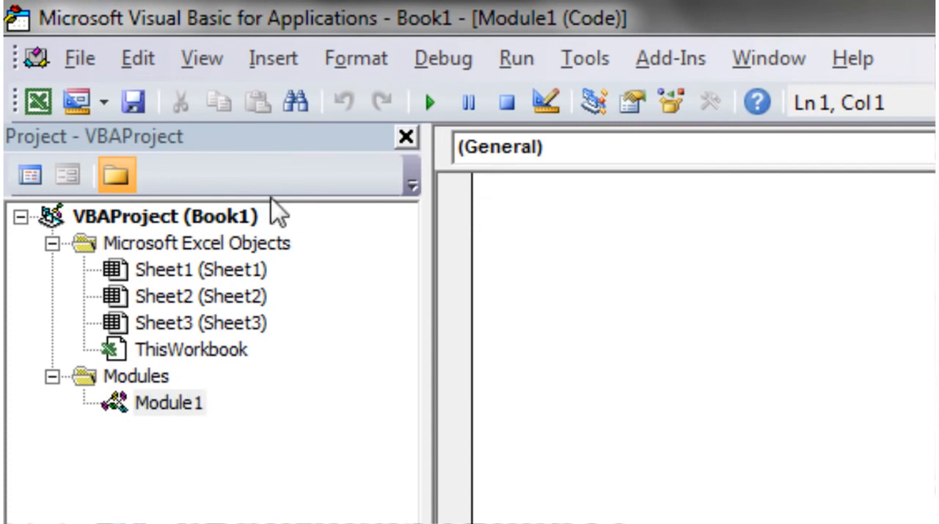
{"action": "left_click", "coordinate": [202, 58]}
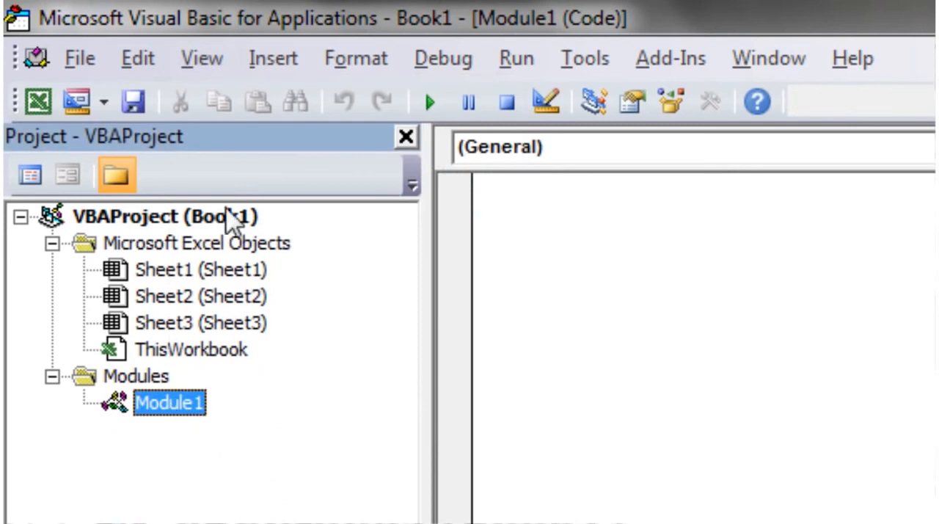
{"action": "mouse_move", "coordinate": [210, 270]}
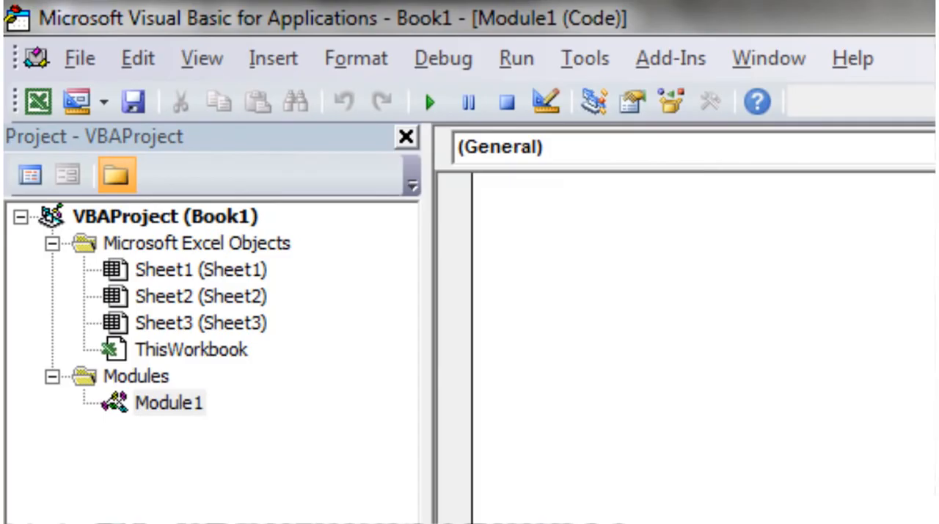
- Back in Excel, create a new blank workbook Book2 from the File menu
{"action": "key", "text": "alt+F11"}
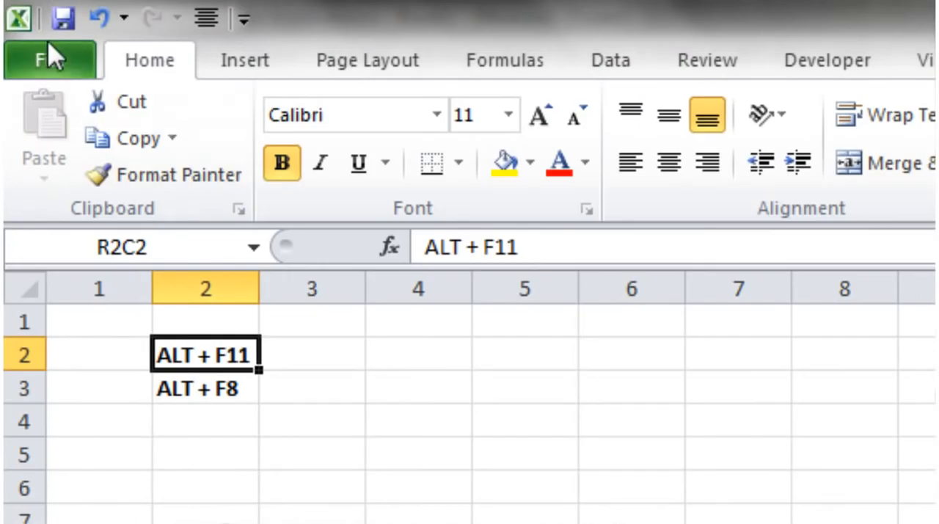
{"action": "left_click", "coordinate": [50, 59]}
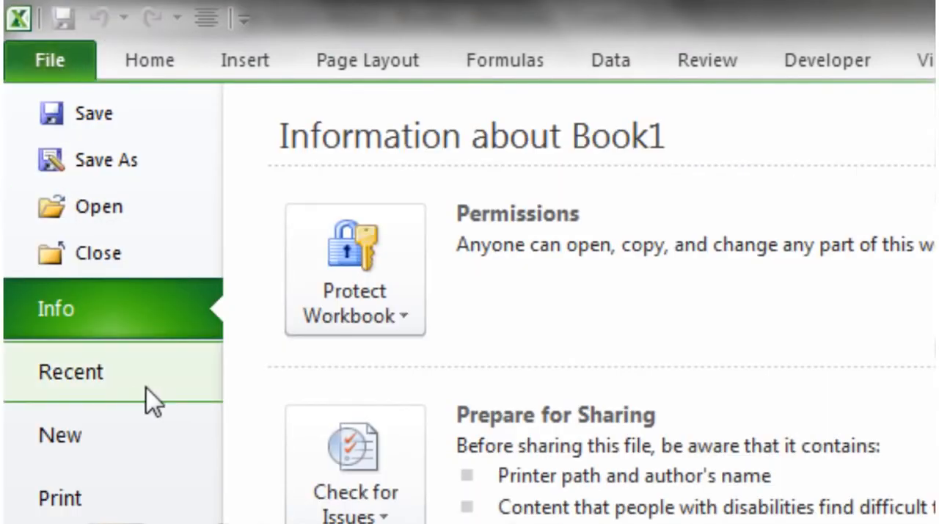
{"action": "left_click", "coordinate": [60, 434]}
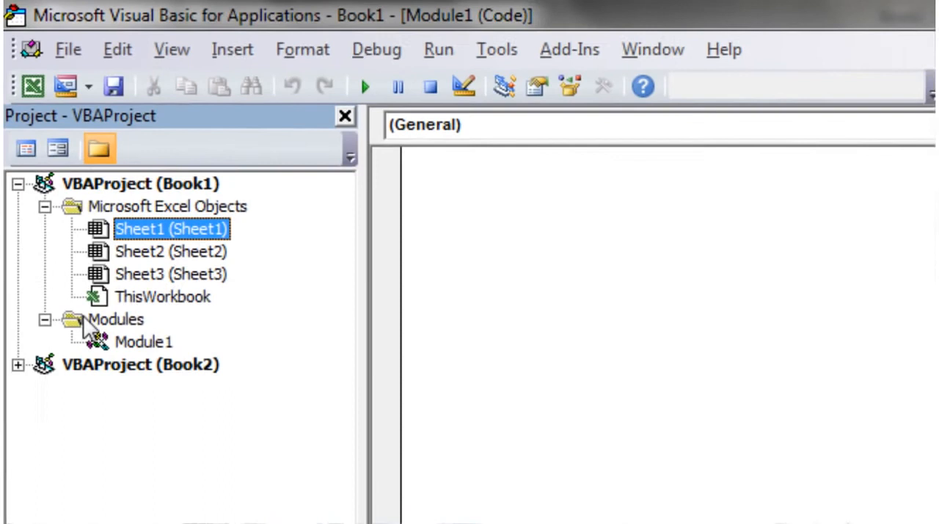
{"action": "left_click", "coordinate": [17, 365]}
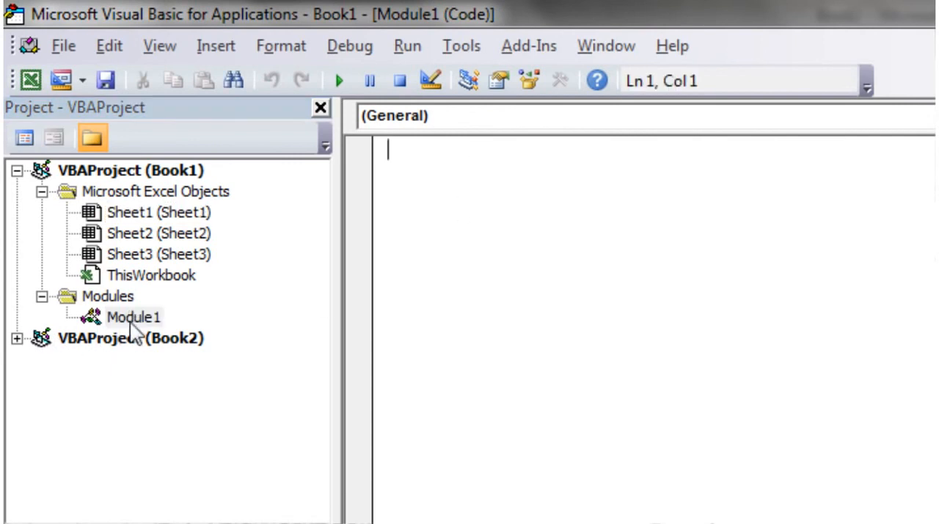
{"action": "mouse_move", "coordinate": [430, 178]}
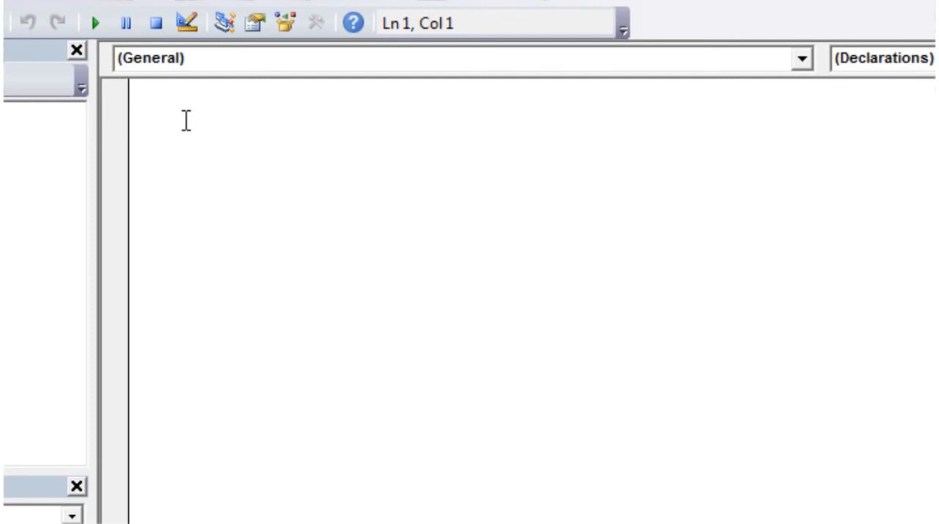
- Write the procedure header Sub Matty() in Module1
{"action": "type", "text": "s"}
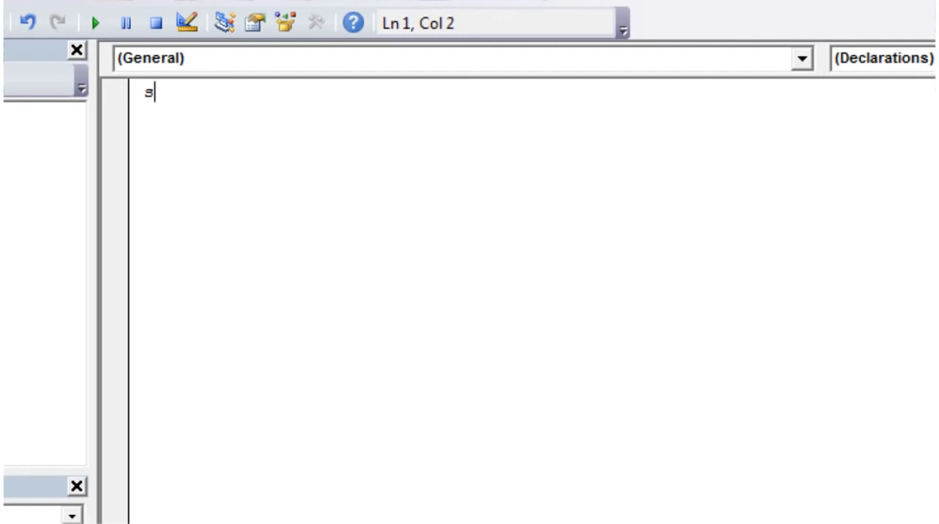
{"action": "type", "text": "ub"}
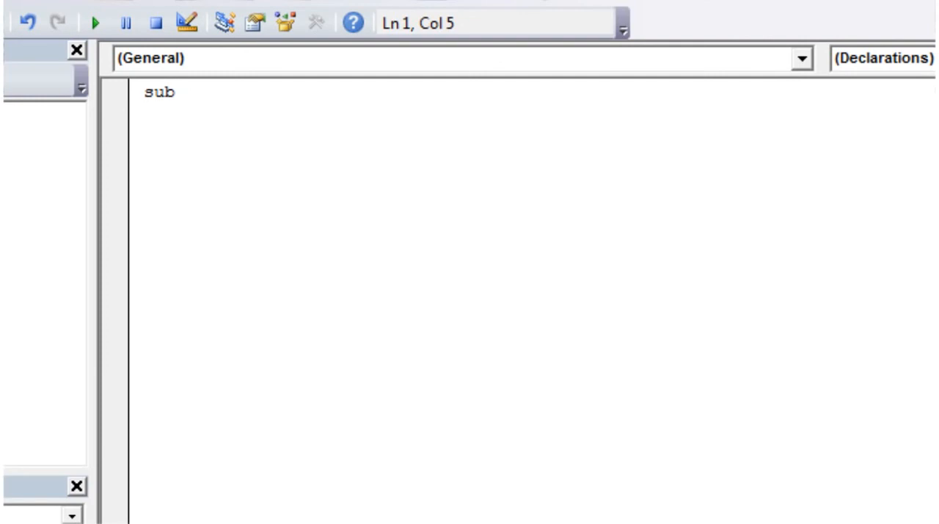
{"action": "left_click", "coordinate": [187, 93]}
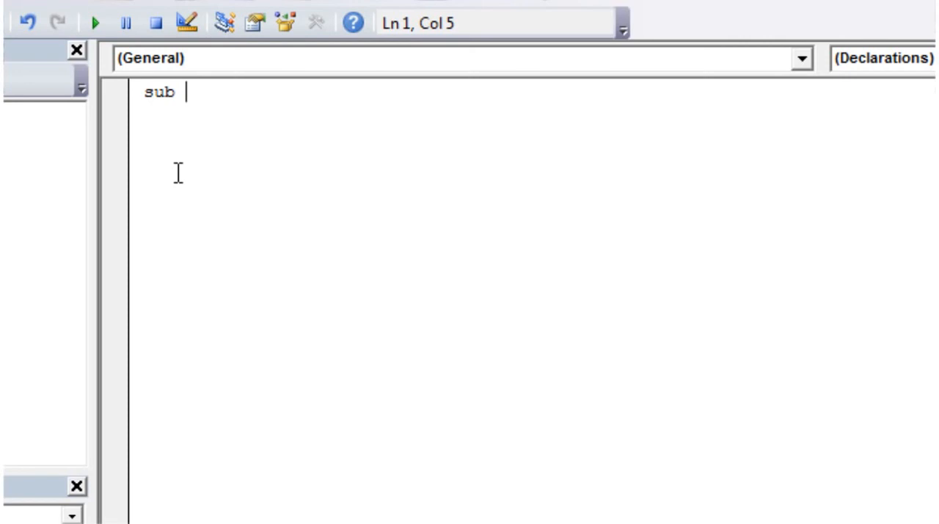
{"action": "type", "text": "Matt"}
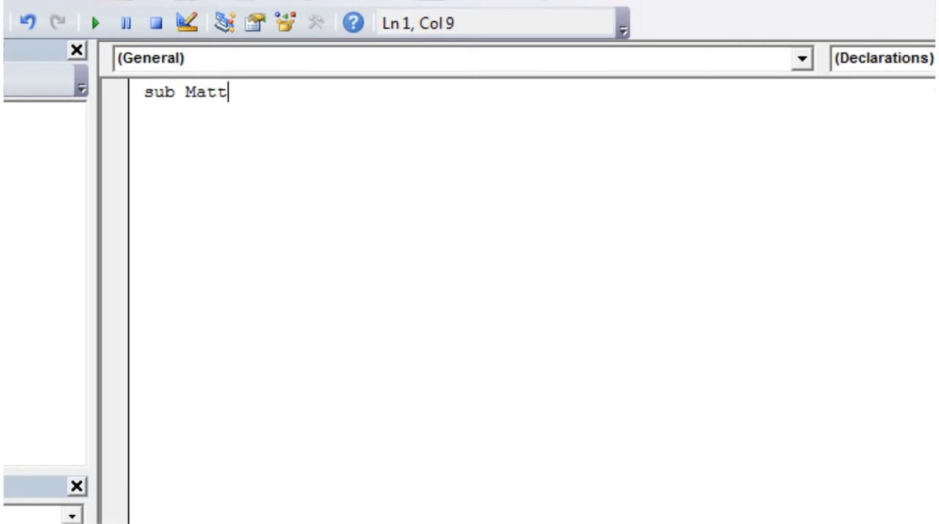
{"action": "type", "text": "y("}
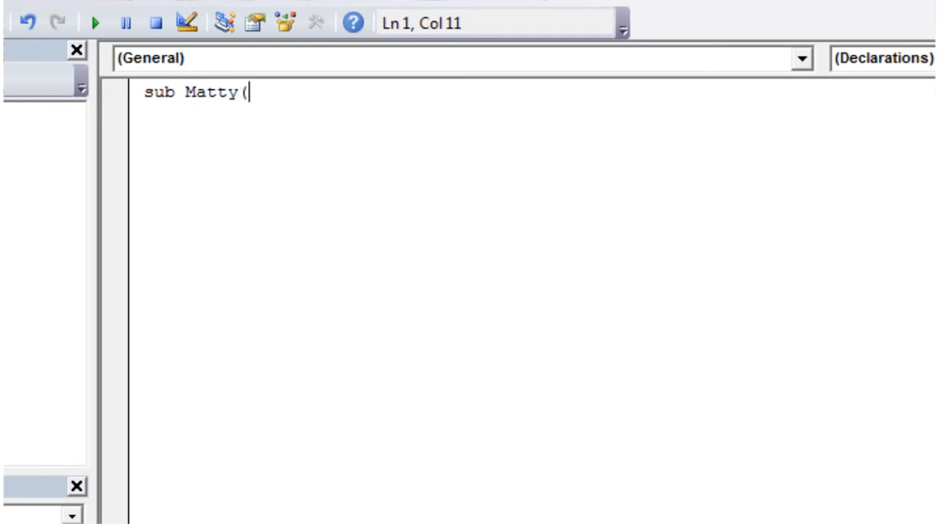
{"action": "type", "text": ")"}
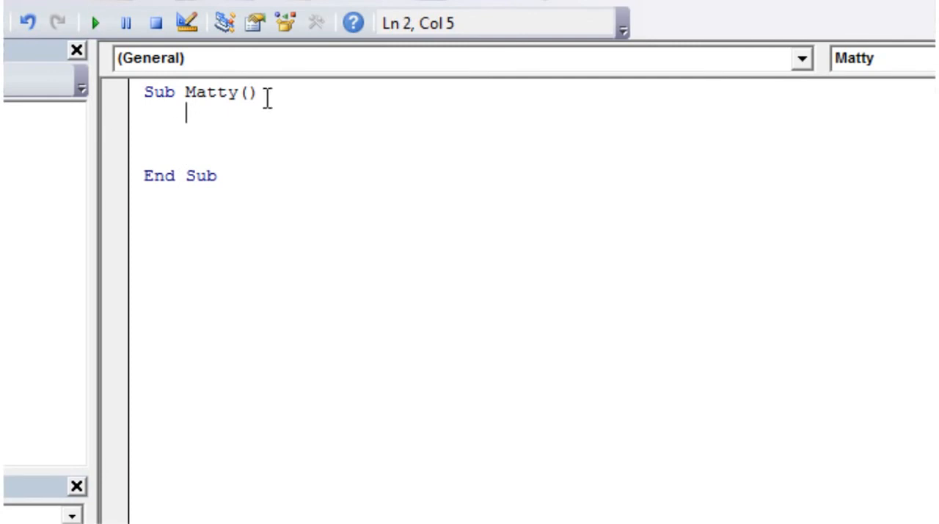
- Add blank lines inside Sub Matty() and return the cursor to the first body line
{"action": "key", "text": "enter"}
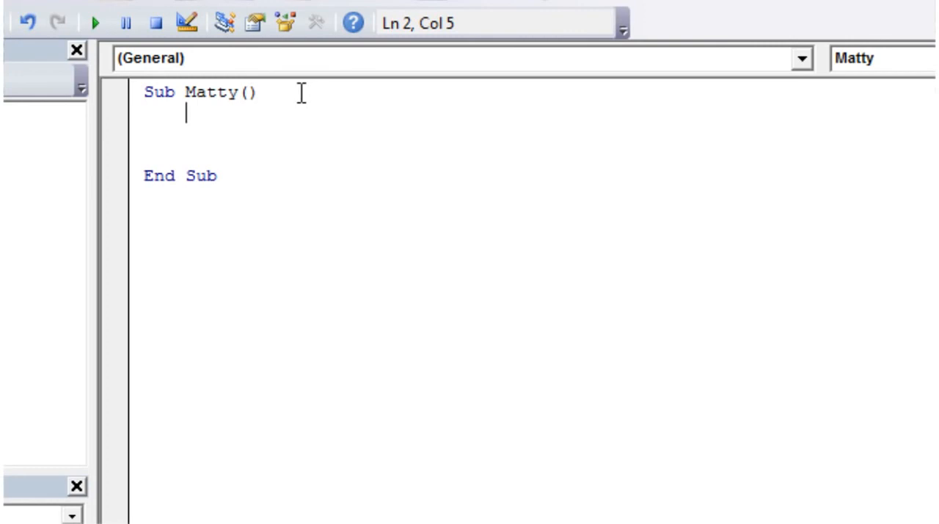
{"action": "mouse_move", "coordinate": [145, 176]}
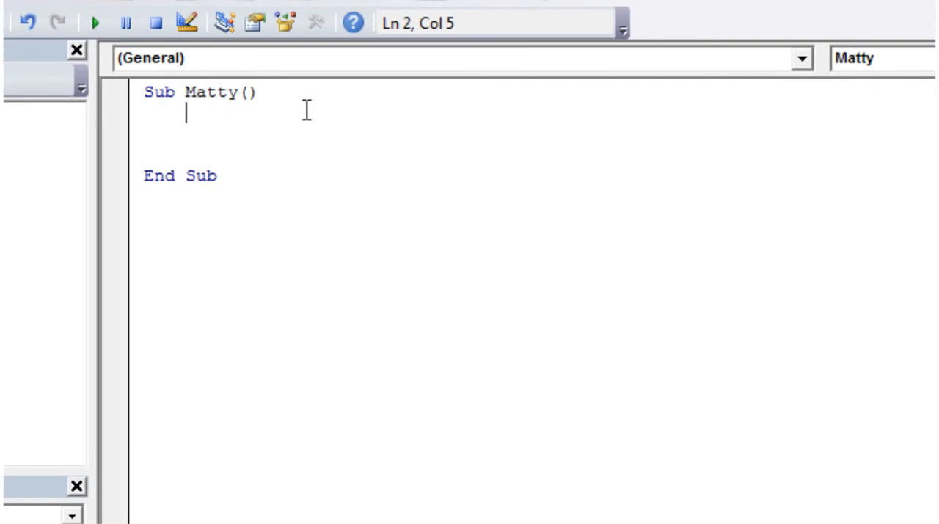
{"action": "left_click", "coordinate": [260, 92]}
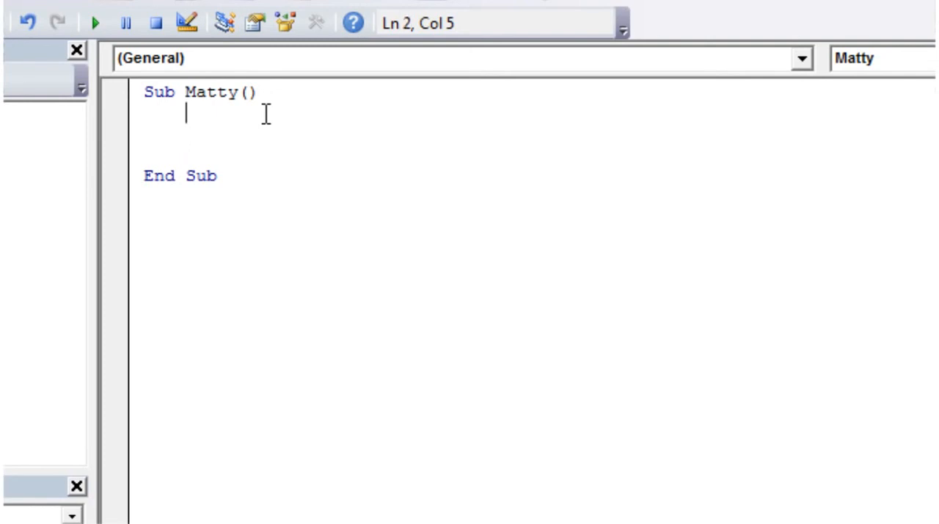
{"action": "key", "text": "enter"}
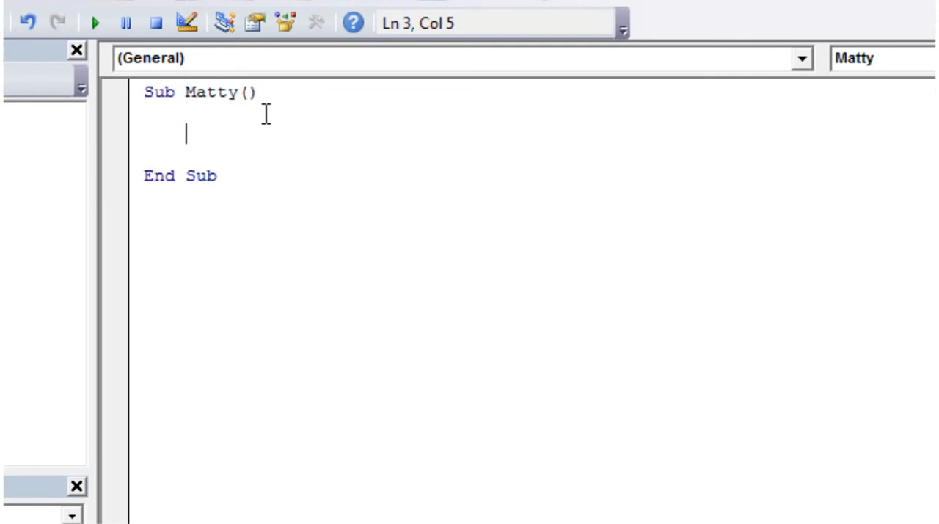
{"action": "key", "text": "up"}
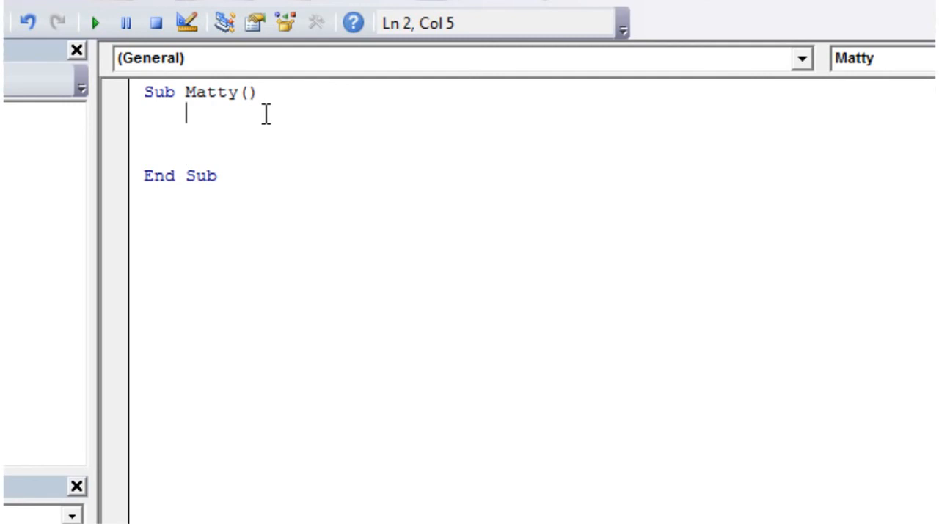
- Enter MsgBox ("Hello World") as the body of Sub Matty()
{"action": "type", "text": "msgbox"}
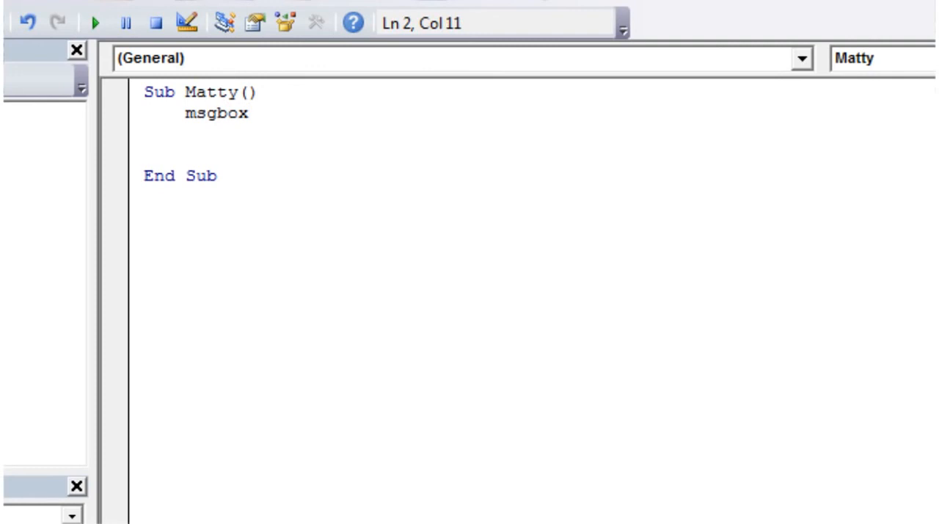
{"action": "type", "text": "("}
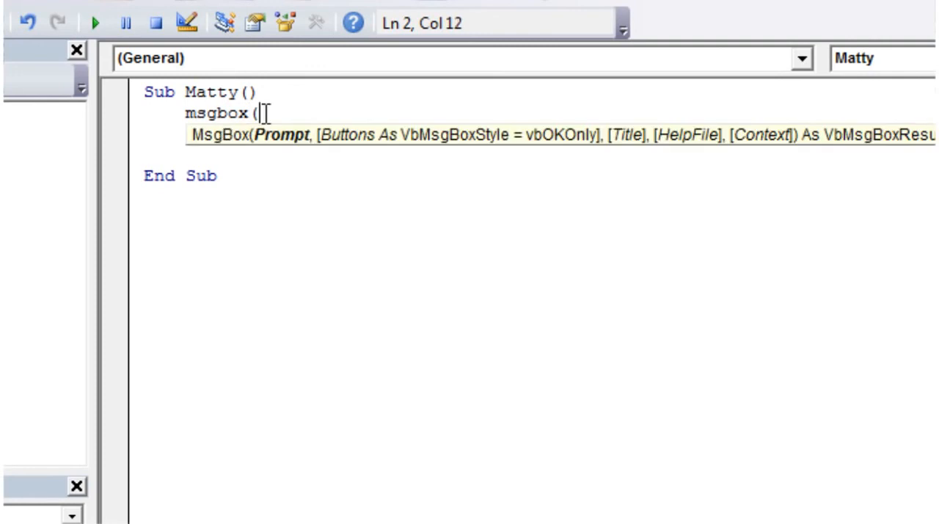
{"action": "type", "text": "\""}
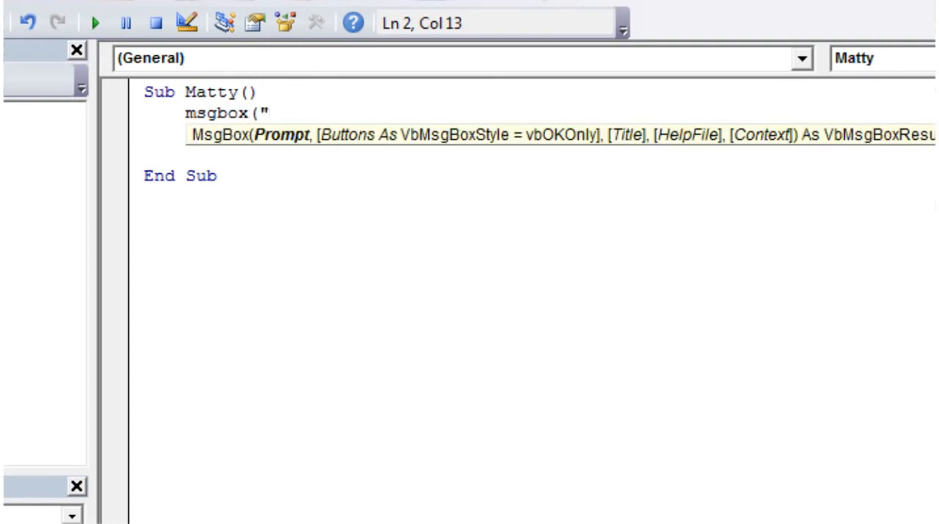
{"action": "type", "text": "Hel"}
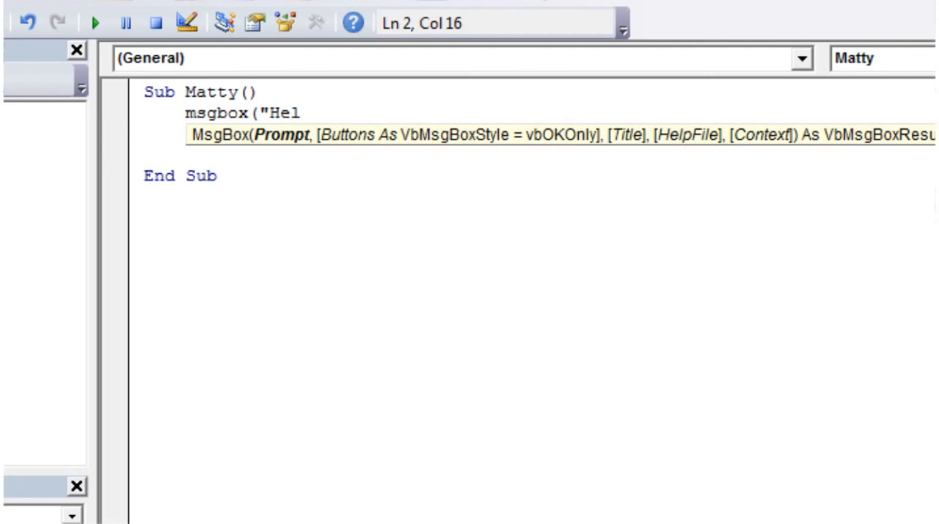
{"action": "type", "text": "lo World\""}
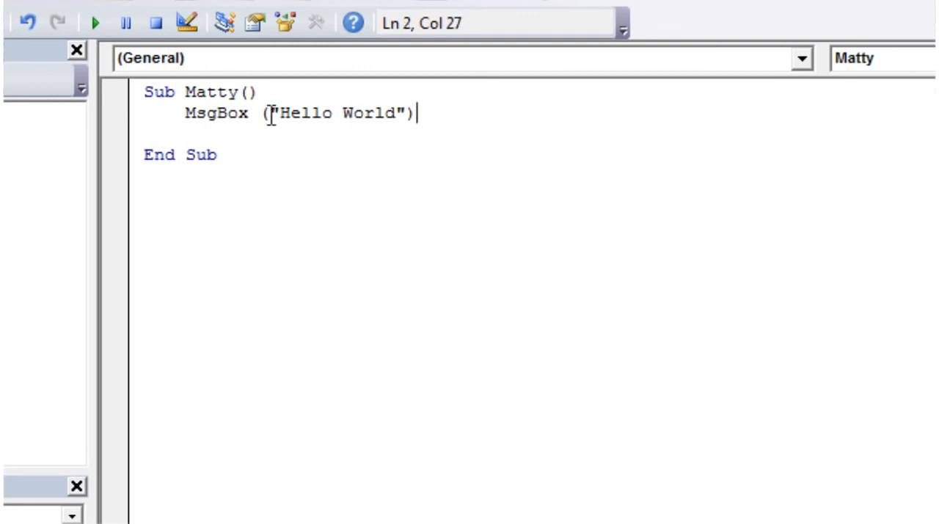
{"action": "mouse_move", "coordinate": [196, 146]}
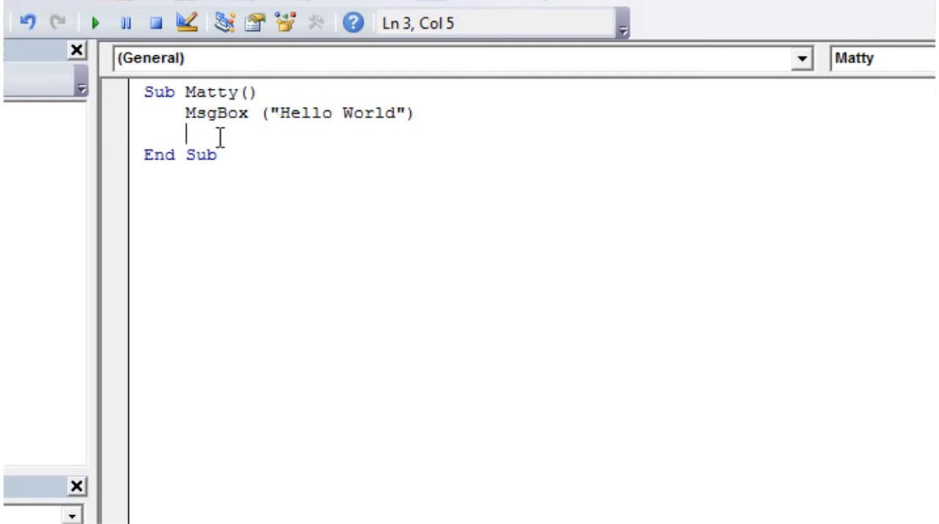
{"action": "mouse_move", "coordinate": [287, 269]}
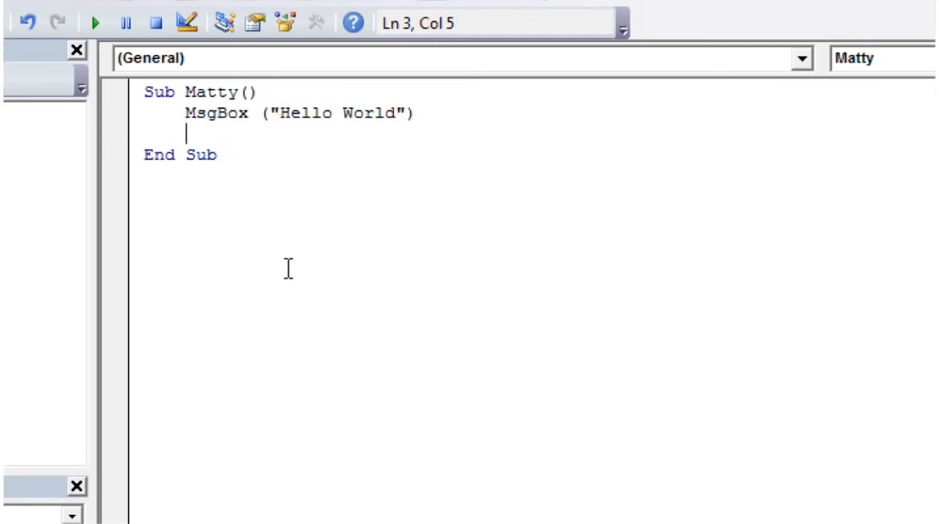
{"action": "mouse_move", "coordinate": [268, 403]}
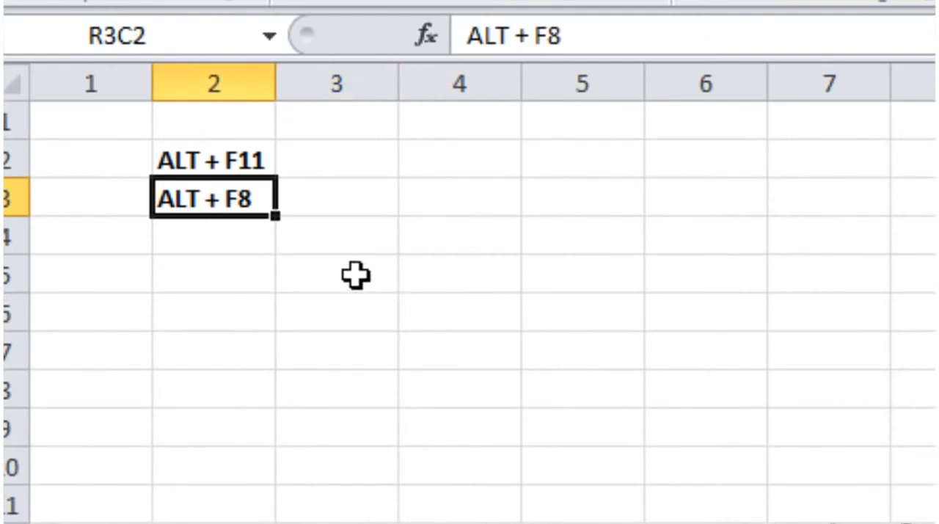
- Select an empty cell on the worksheet listing the ALT + F11 and ALT + F8 notes
{"action": "left_click", "coordinate": [460, 275]}
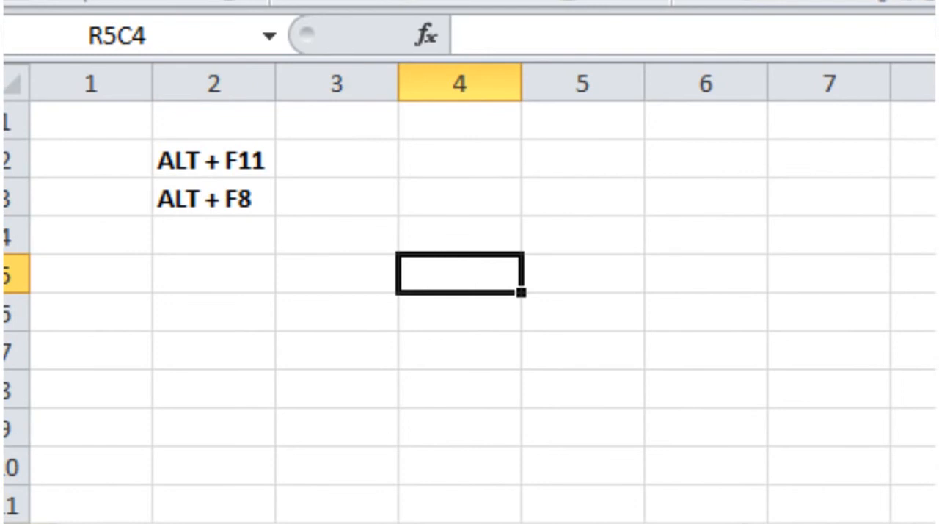
{"action": "mouse_move", "coordinate": [470, 245]}
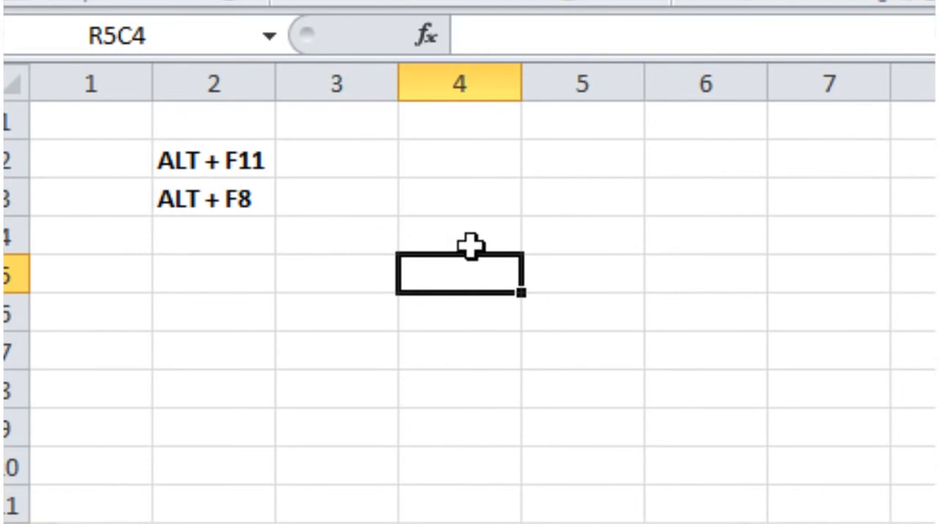
{"action": "mouse_move", "coordinate": [382, 246]}
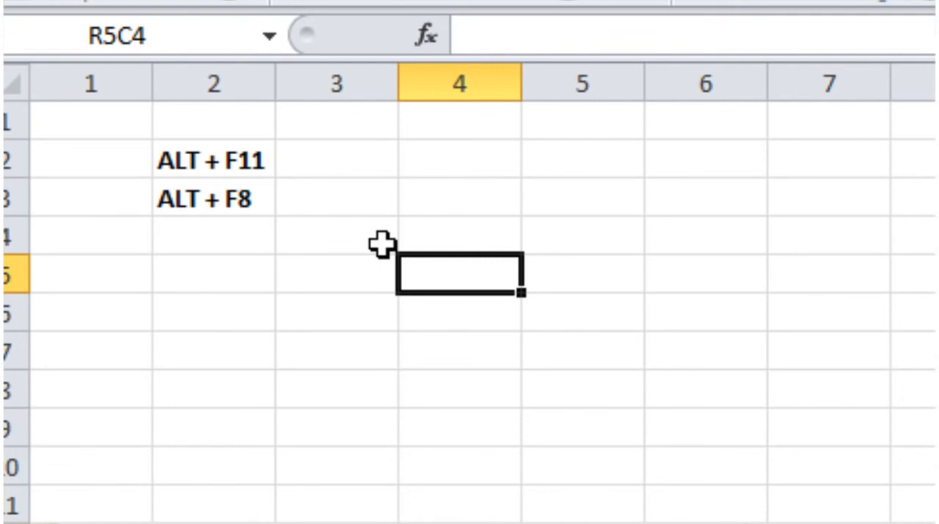
- Show the Macro dialog with Alt+F8, listing the Matty macro
{"action": "key", "text": "alt+F8"}
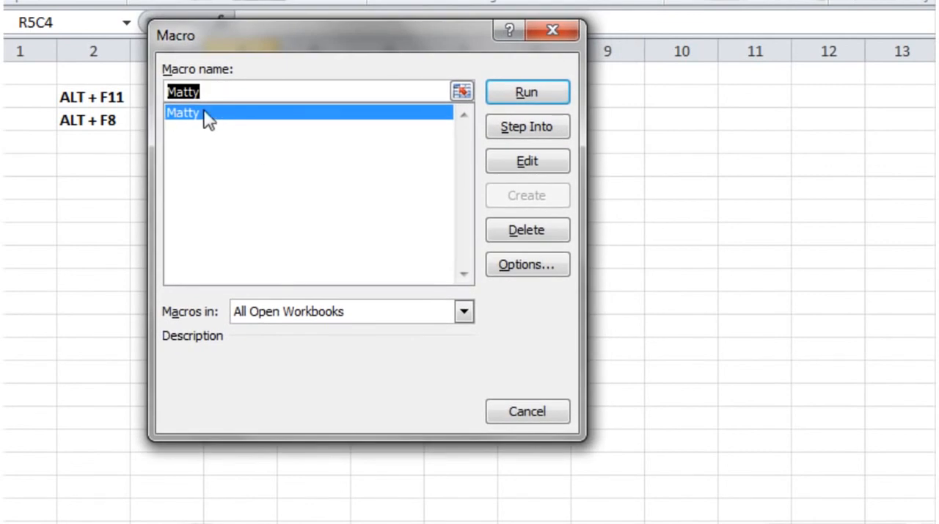
{"action": "mouse_move", "coordinate": [226, 119]}
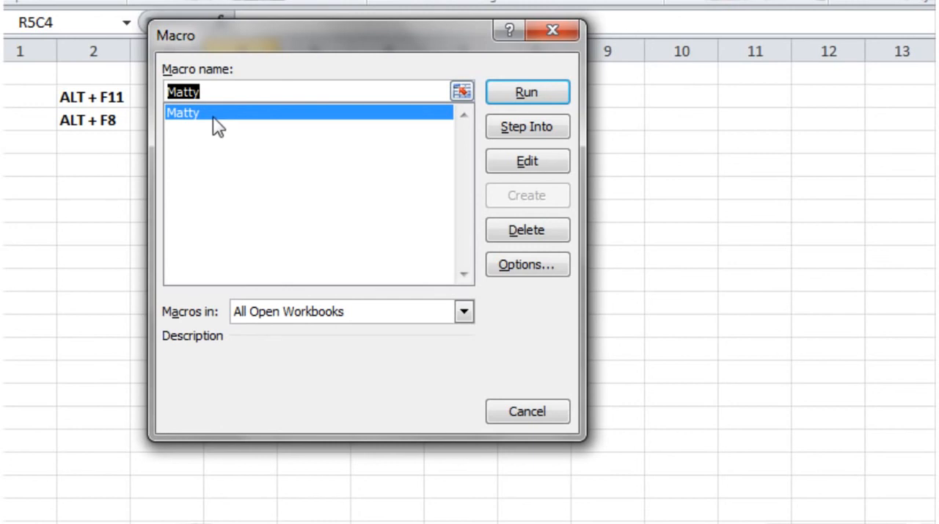
{"action": "mouse_move", "coordinate": [194, 73]}
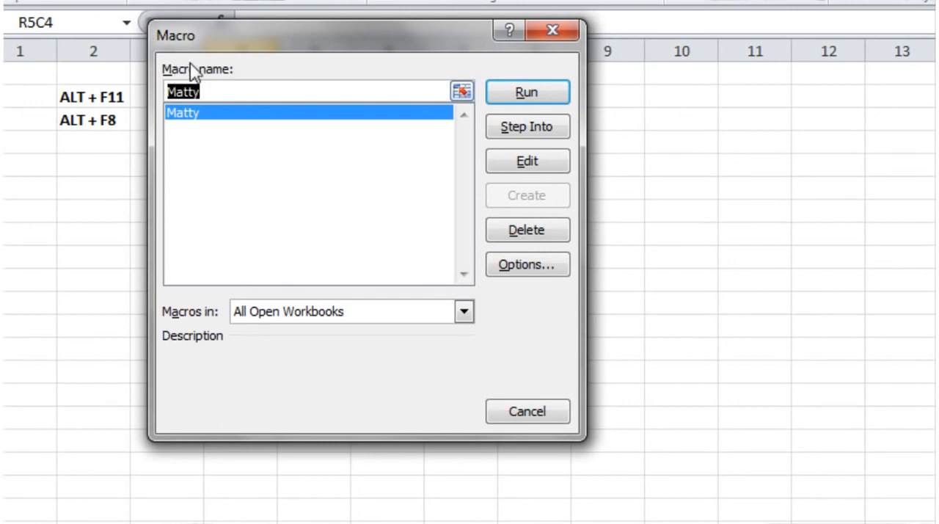
{"action": "mouse_move", "coordinate": [235, 129]}
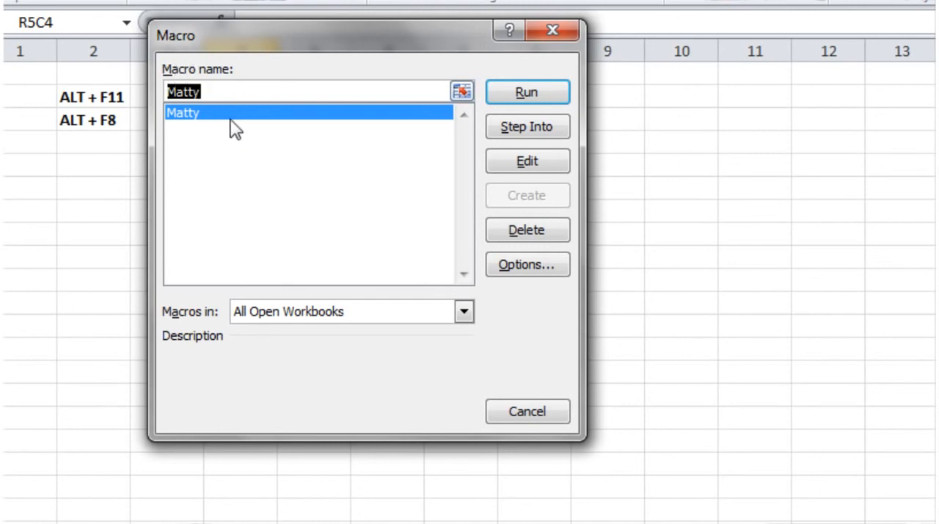
{"action": "mouse_move", "coordinate": [211, 118]}
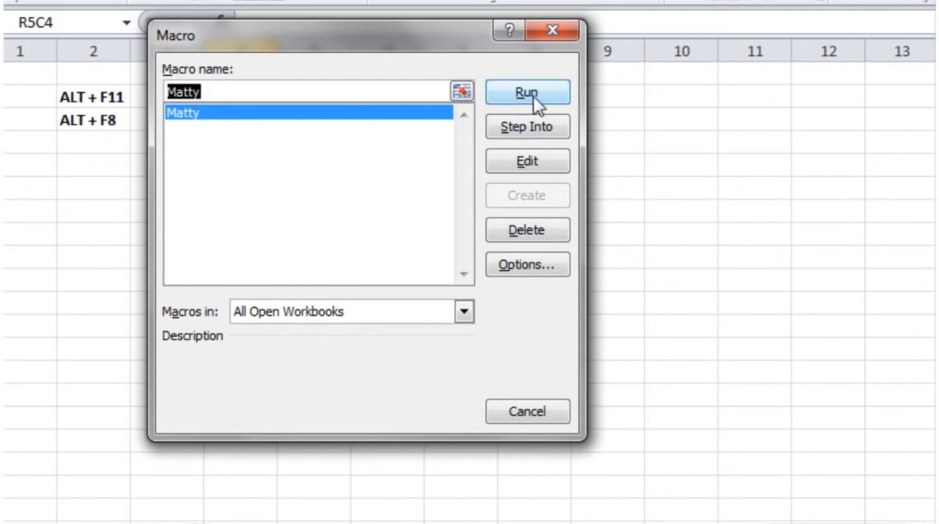
- Run Matty, move its Hello World message box toward the centre, and dismiss it with OK
{"action": "left_click", "coordinate": [527, 91]}
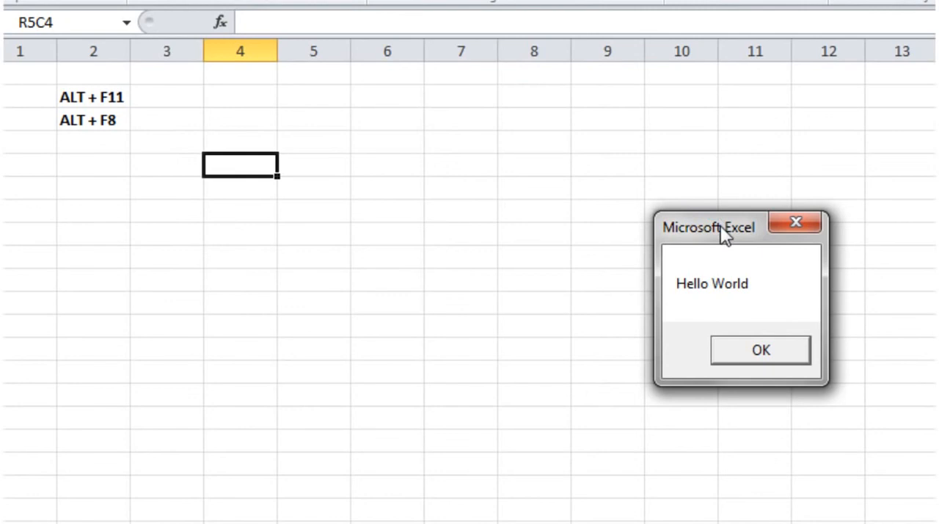
{"action": "left_click_drag", "start_coordinate": [709, 227], "coordinate": [477, 117]}
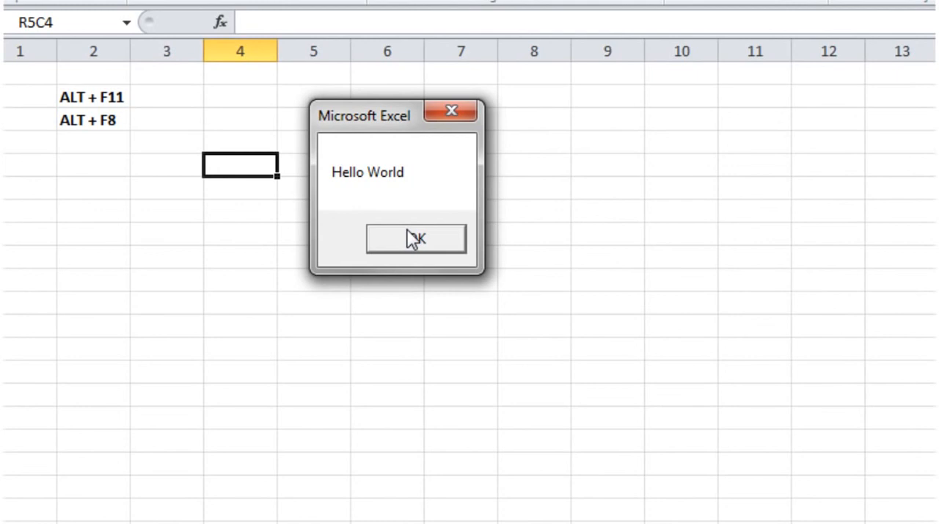
{"action": "left_click", "coordinate": [415, 239]}
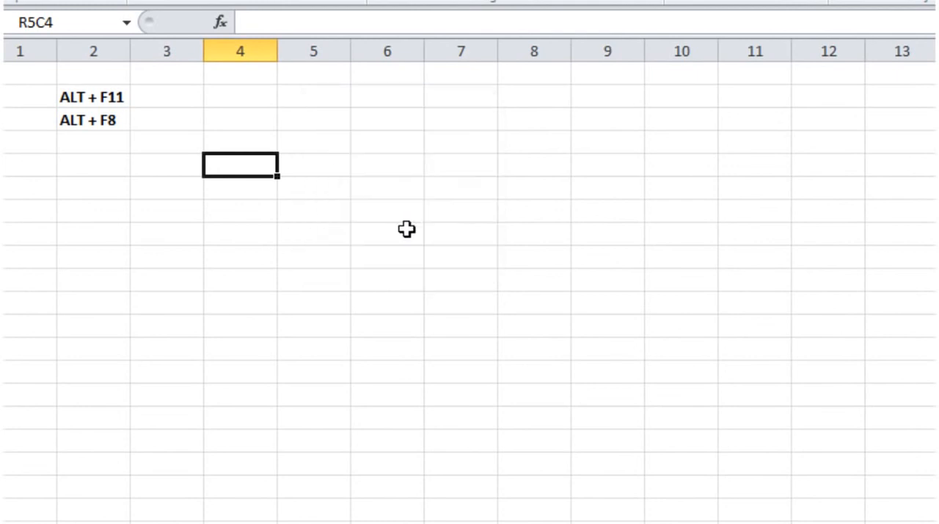
{"action": "mouse_move", "coordinate": [300, 144]}
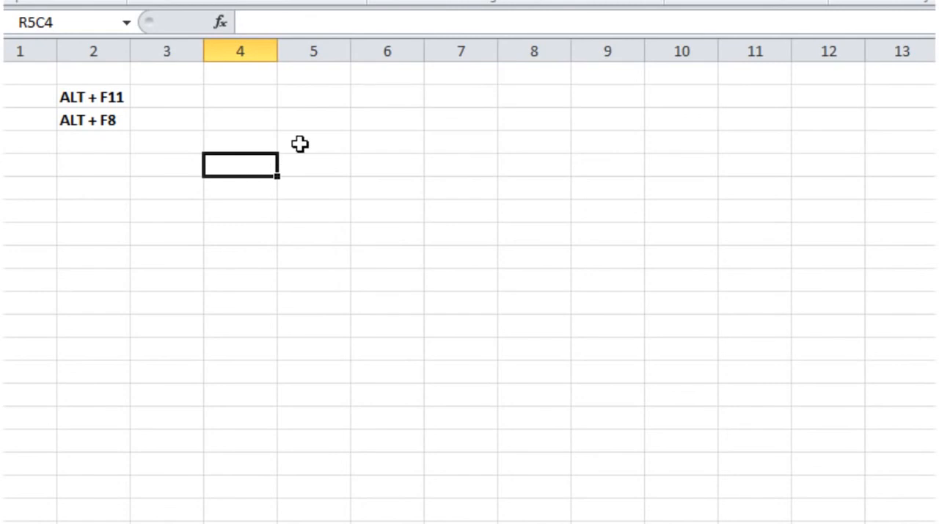
{"action": "mouse_move", "coordinate": [238, 171]}
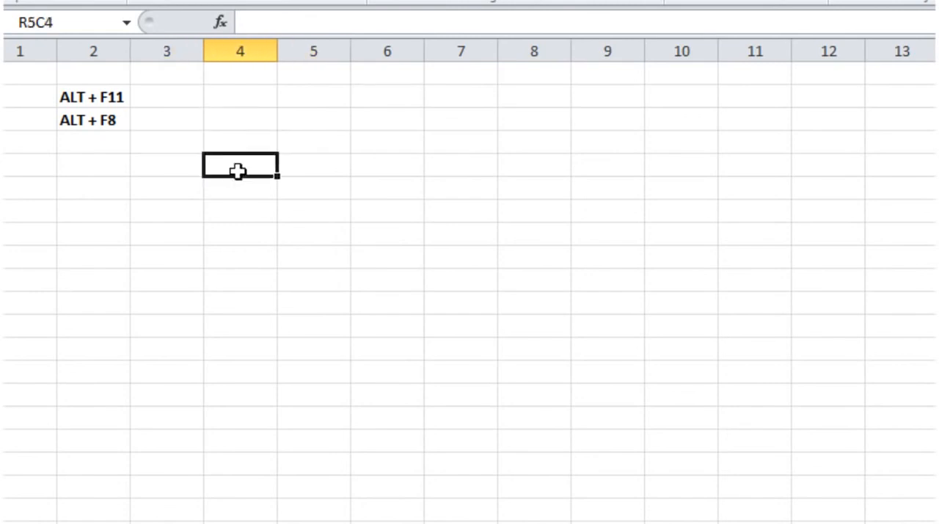
{"action": "left_click", "coordinate": [313, 143]}
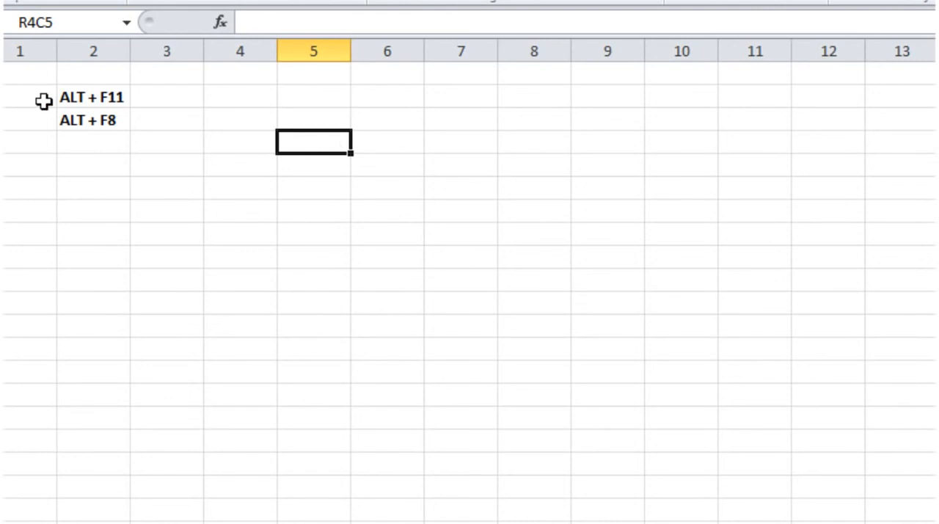
{"action": "mouse_move", "coordinate": [122, 59]}
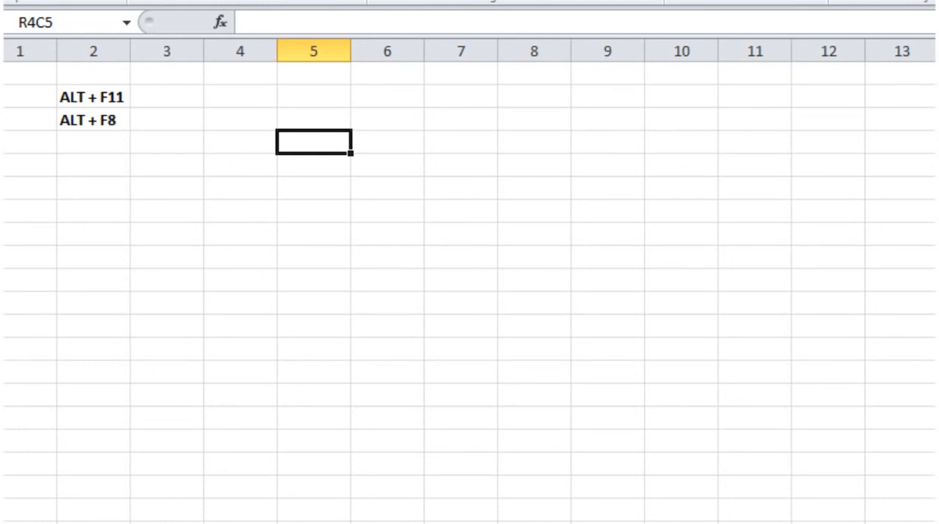
{"action": "mouse_move", "coordinate": [300, 139]}
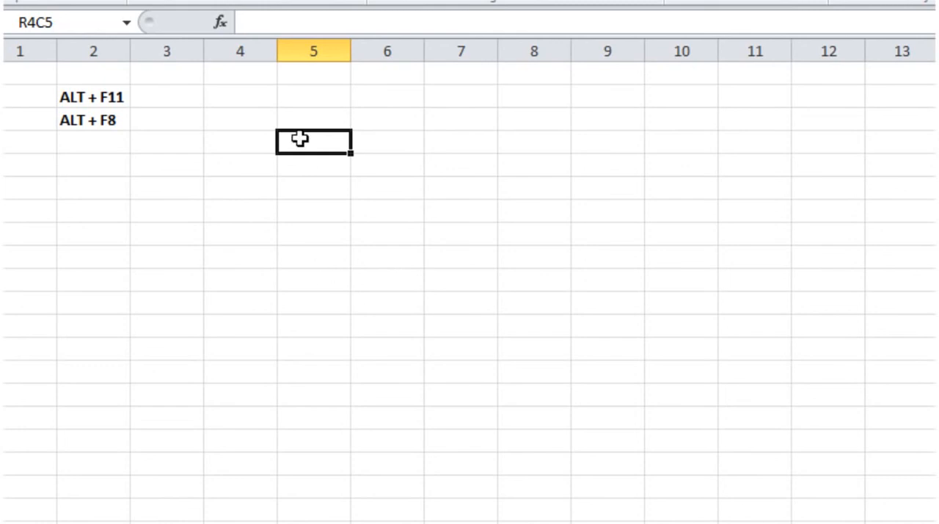
{"action": "mouse_move", "coordinate": [329, 149]}
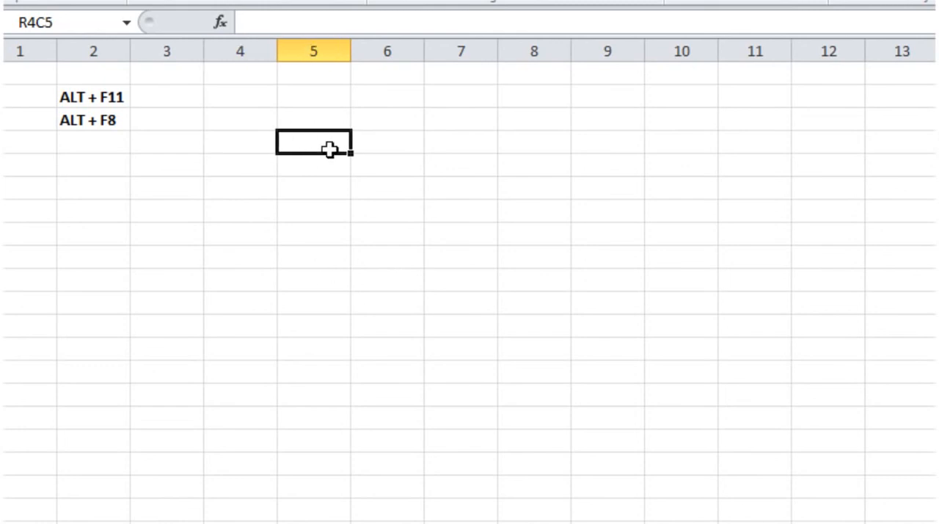